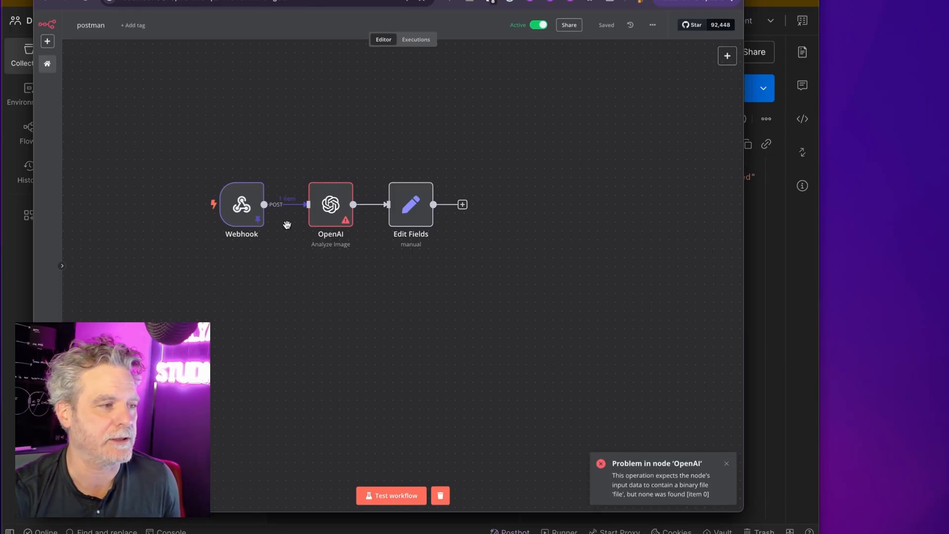
- Inspect the OpenAI node's missing-binary-file error, then set the Webhook node listening for a test event
{"action": "double_click", "coordinate": [242, 204]}
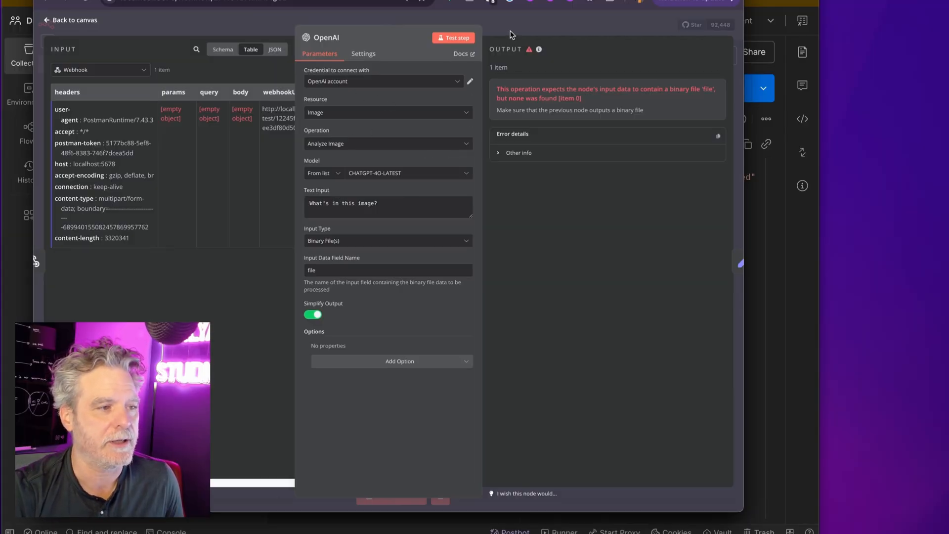
{"action": "left_click", "coordinate": [70, 20]}
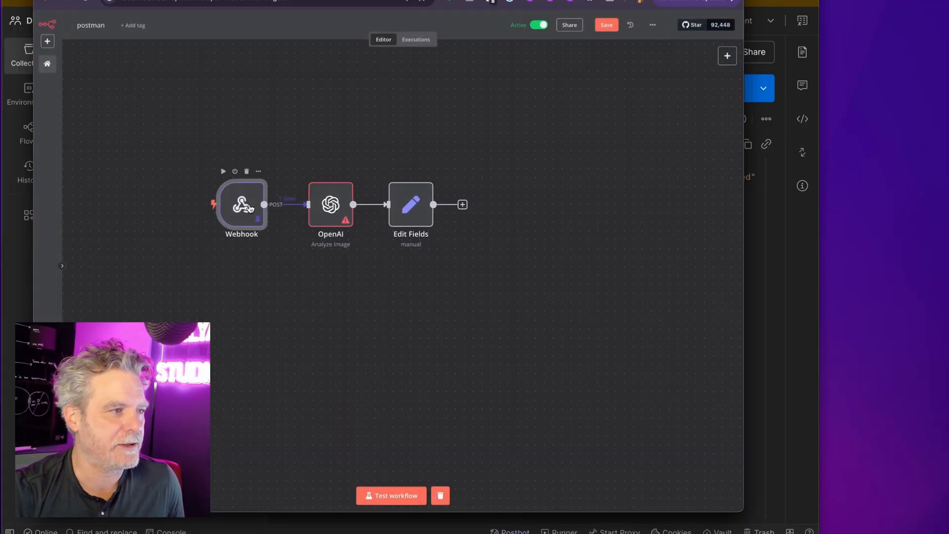
{"action": "double_click", "coordinate": [241, 204]}
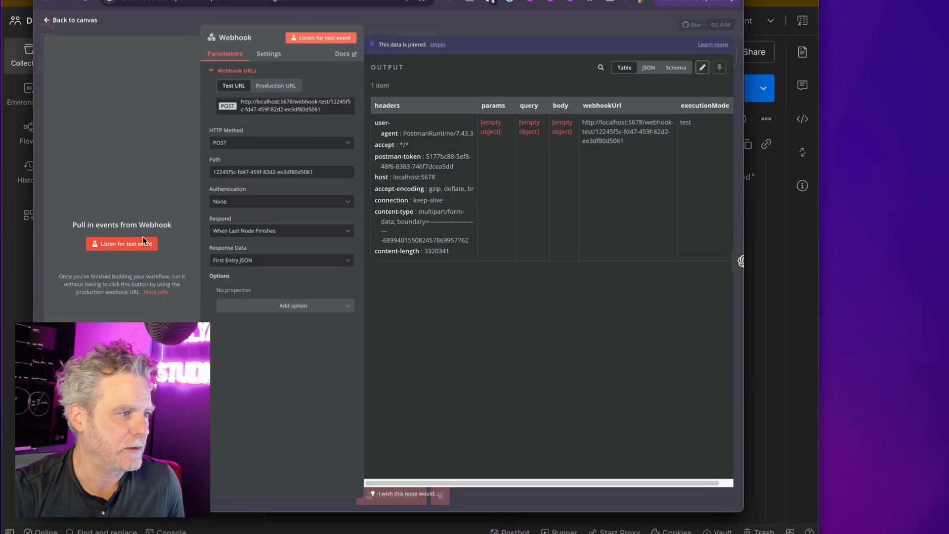
{"action": "left_click", "coordinate": [121, 243]}
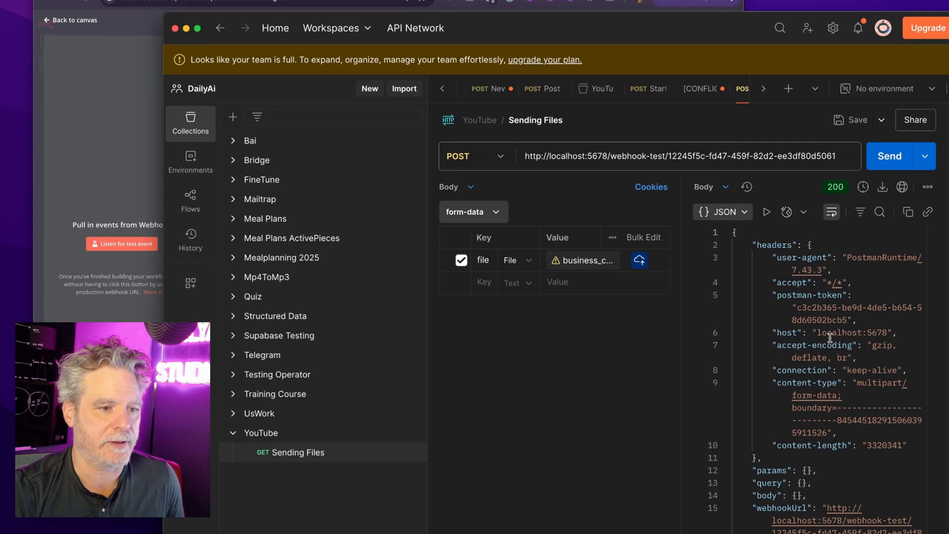
{"action": "mouse_move", "coordinate": [127, 174]}
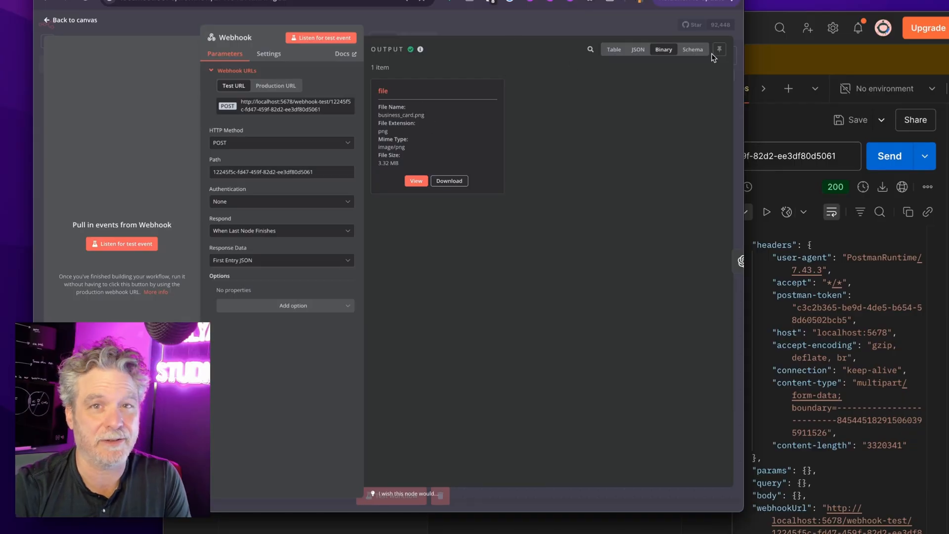
{"action": "mouse_move", "coordinate": [719, 49]}
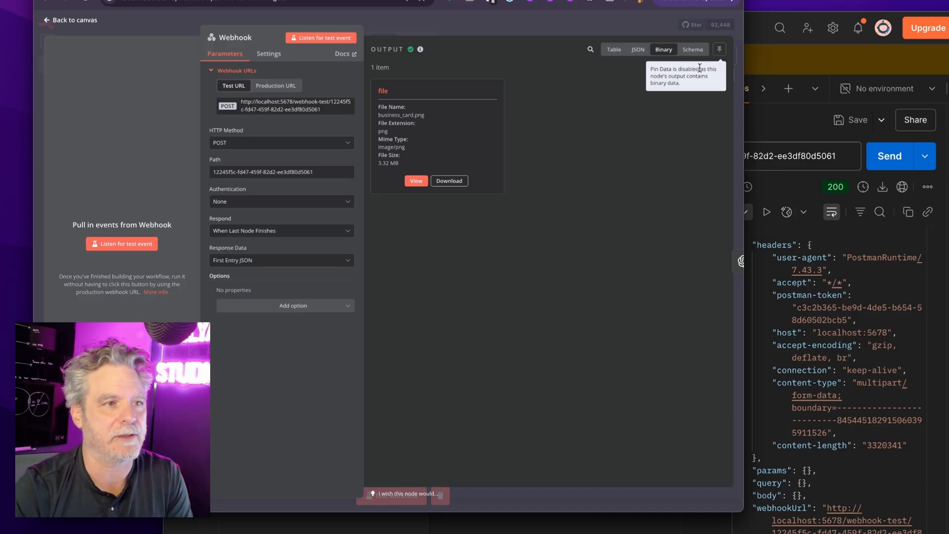
- Return to the canvas once the Webhook outputs business_card.png from the Postman send
{"action": "left_click", "coordinate": [70, 19]}
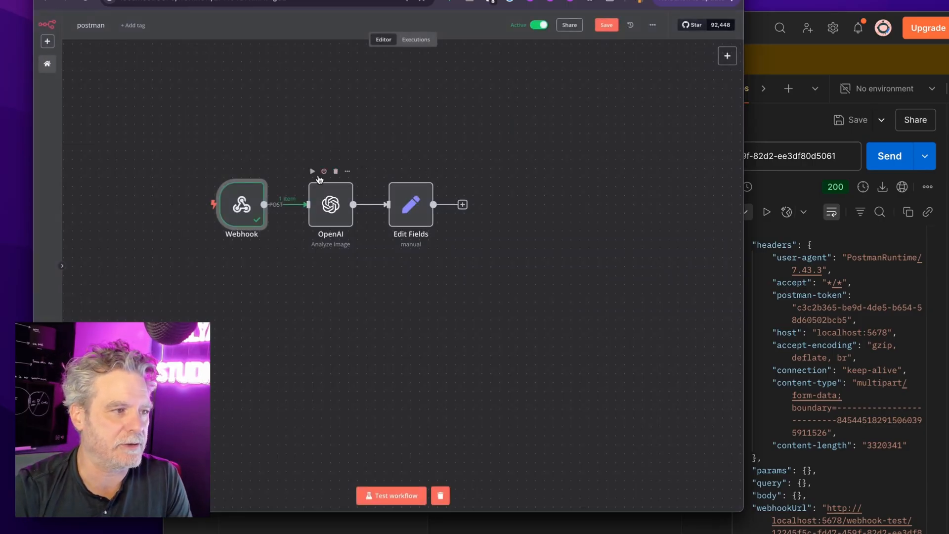
- Execute the OpenAI step and the full test workflow, stop the trigger wait, then reopen Webhook
{"action": "left_click", "coordinate": [391, 495]}
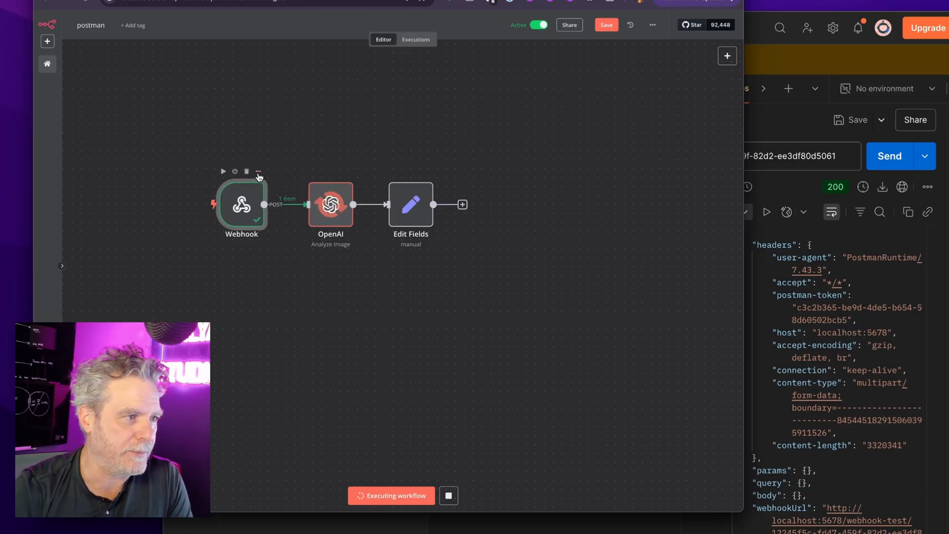
{"action": "left_click", "coordinate": [257, 172]}
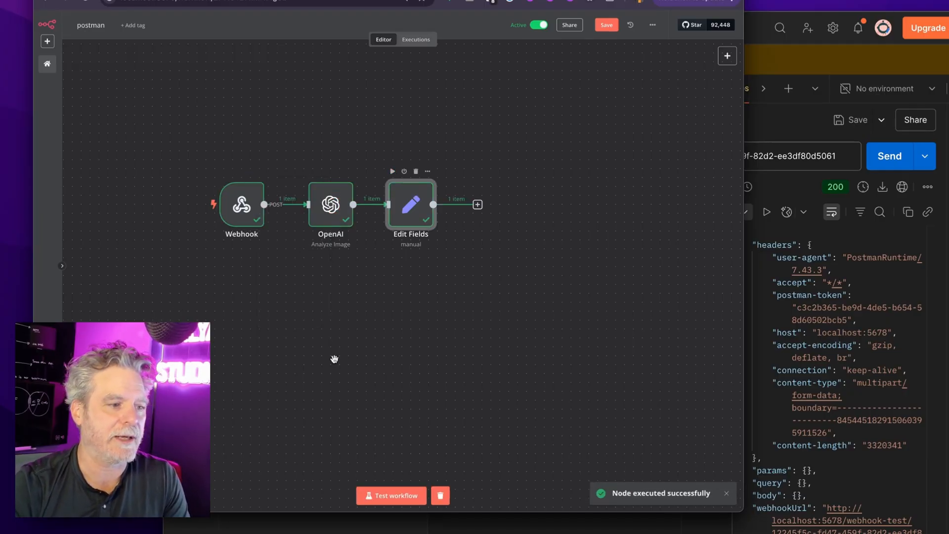
{"action": "left_click", "coordinate": [391, 496]}
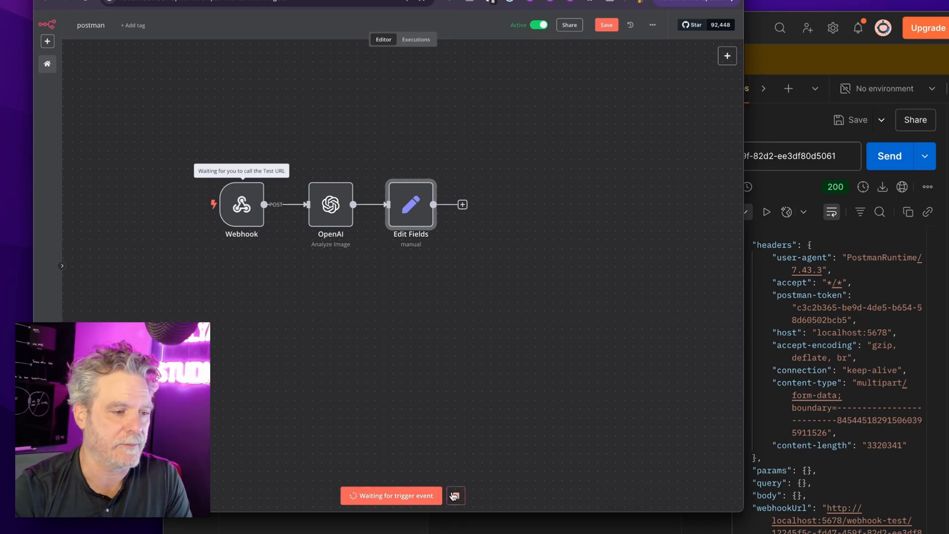
{"action": "right_click", "coordinate": [241, 204]}
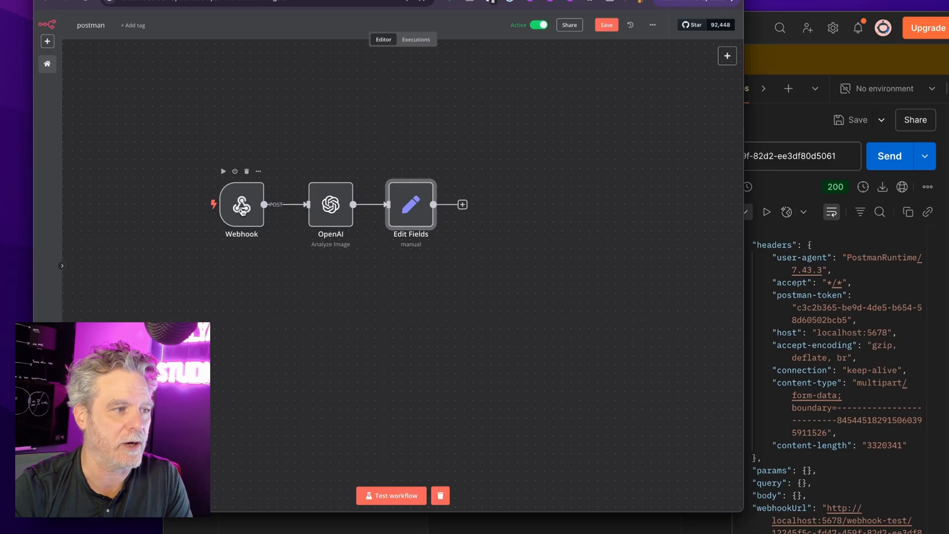
{"action": "double_click", "coordinate": [241, 205]}
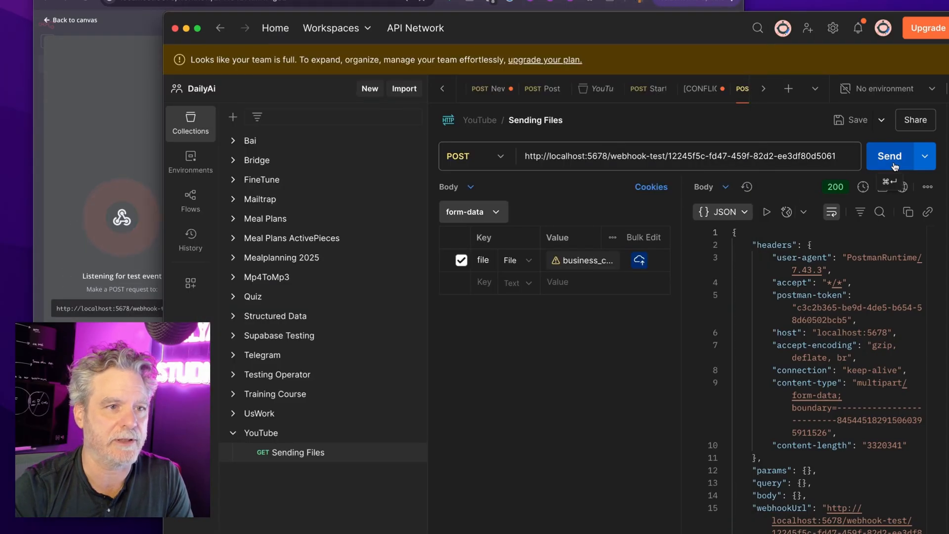
- Resend the upload from Postman and open OpenAI's 'no binary file found' error
{"action": "left_click", "coordinate": [890, 156]}
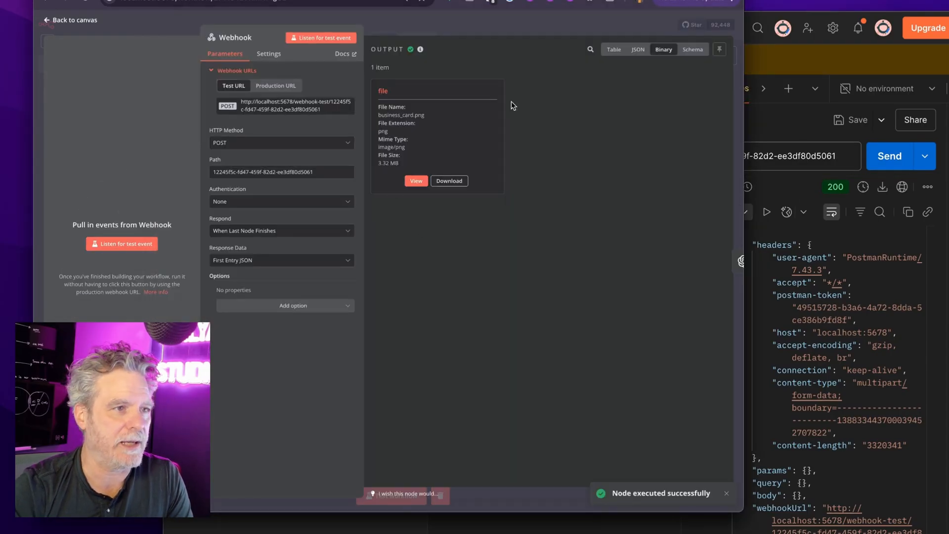
{"action": "left_click", "coordinate": [70, 20]}
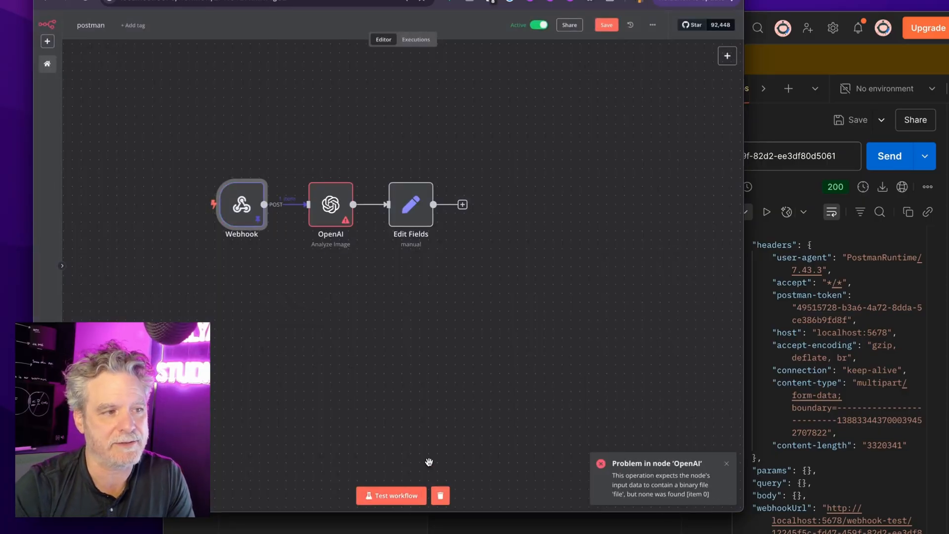
{"action": "double_click", "coordinate": [330, 205]}
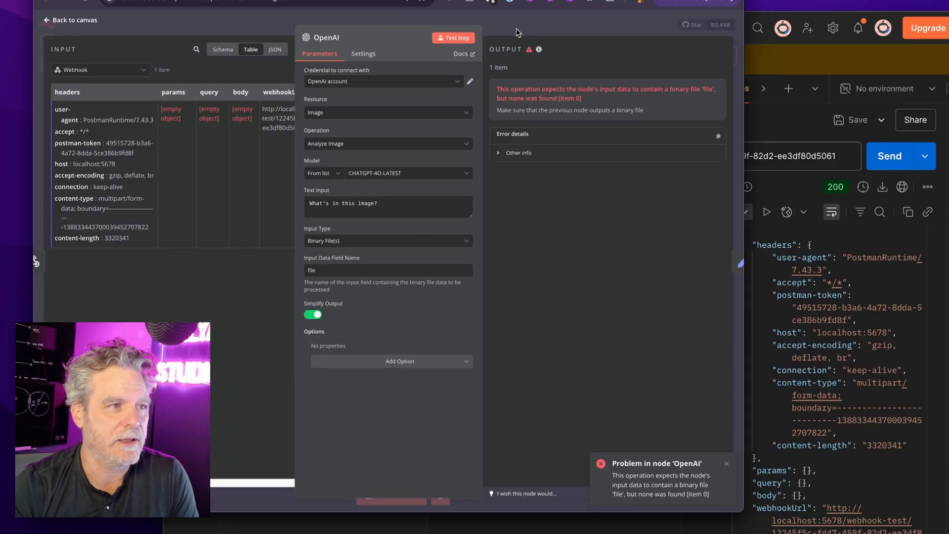
- Capture a new Webhook upload and confirm OpenAI's Binary input shows business_card.png
{"action": "left_click", "coordinate": [70, 19]}
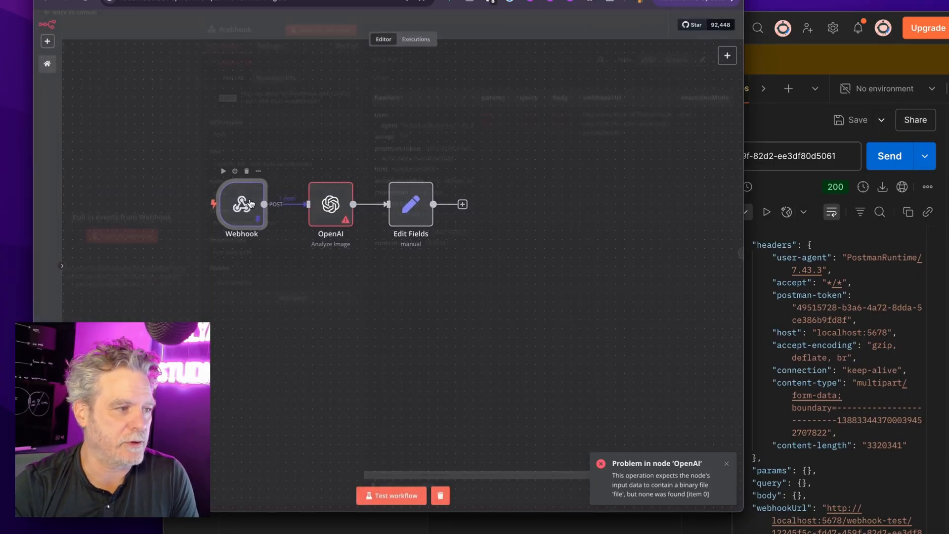
{"action": "double_click", "coordinate": [242, 204]}
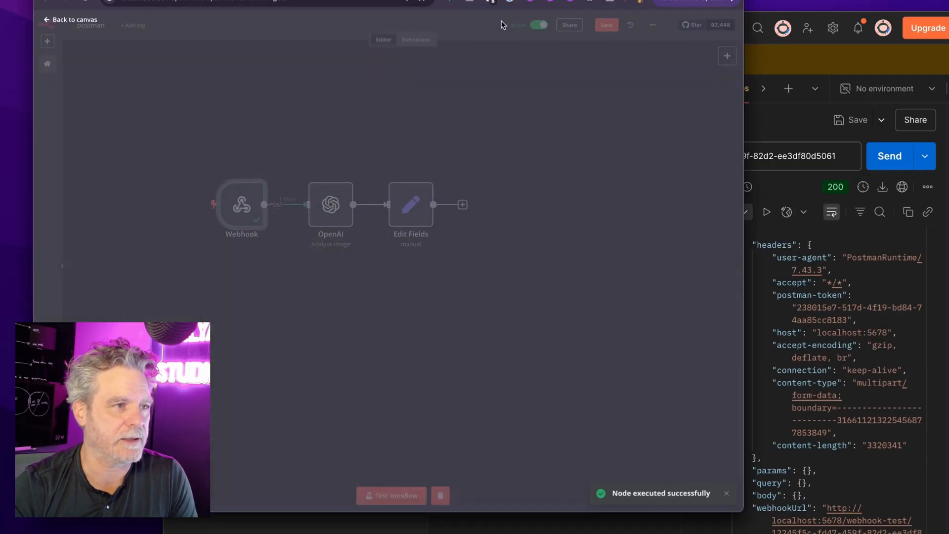
{"action": "double_click", "coordinate": [331, 204]}
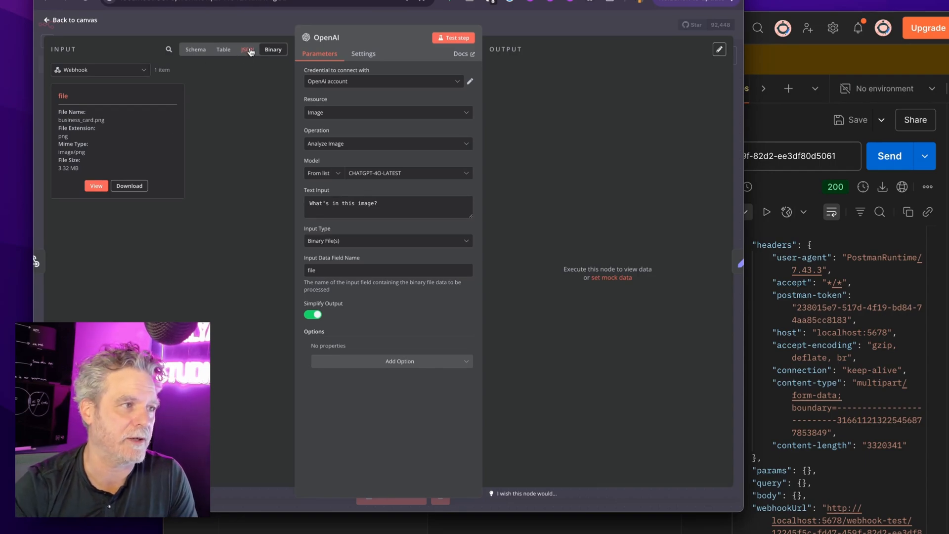
{"action": "left_click", "coordinate": [69, 19]}
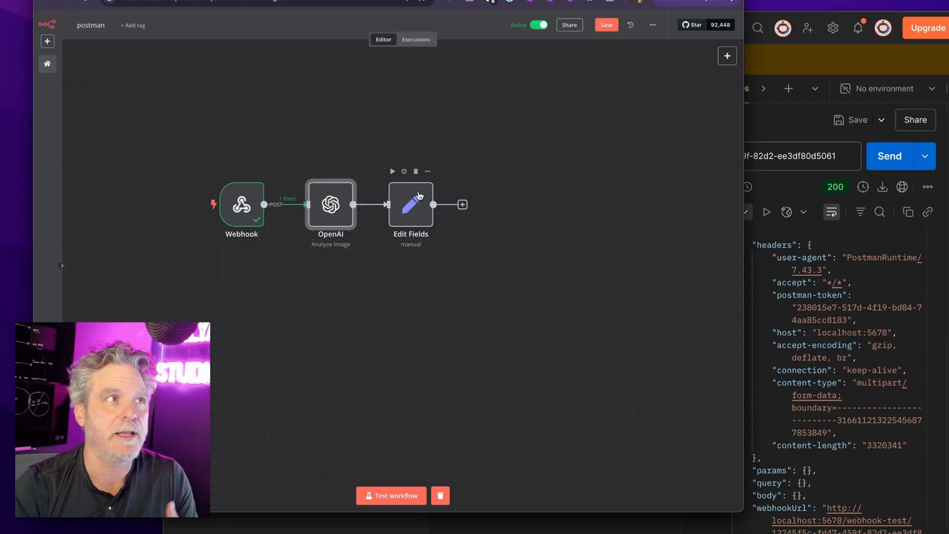
{"action": "mouse_move", "coordinate": [195, 169]}
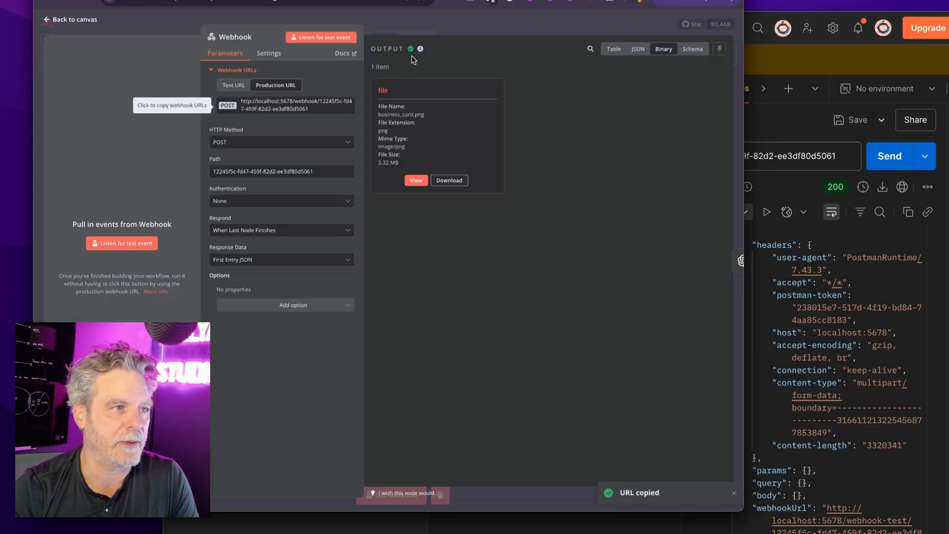
- Send the upload to the production webhook URL, then rerun the Edit Fields node
{"action": "left_click", "coordinate": [70, 18]}
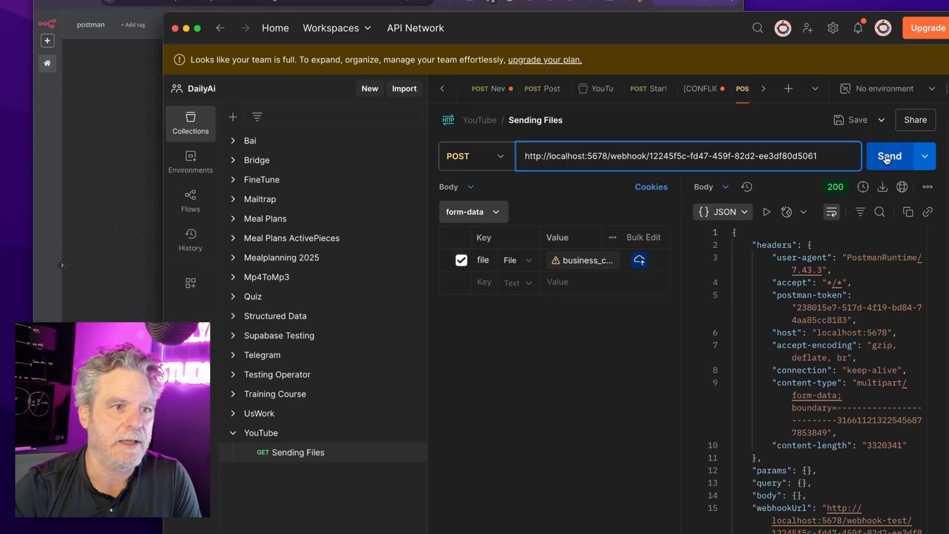
{"action": "left_click", "coordinate": [889, 156]}
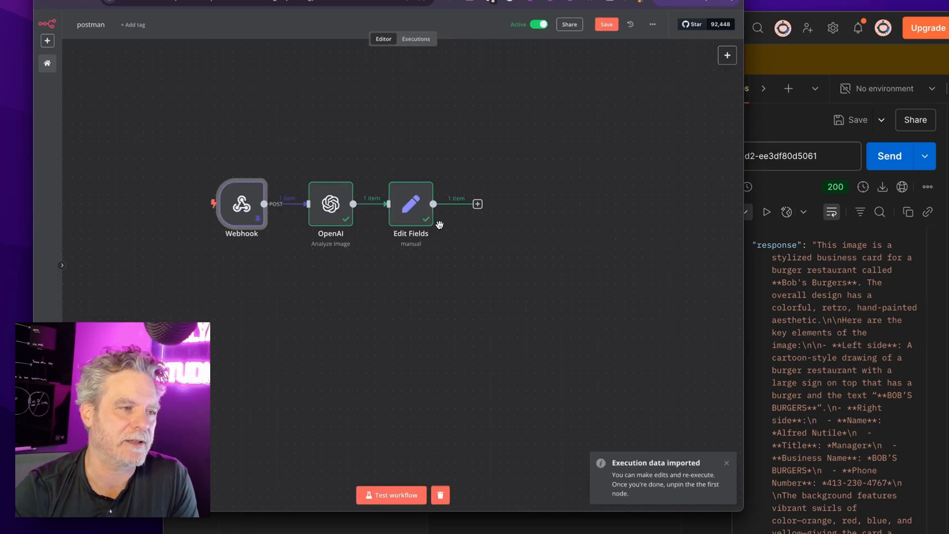
{"action": "mouse_move", "coordinate": [402, 194]}
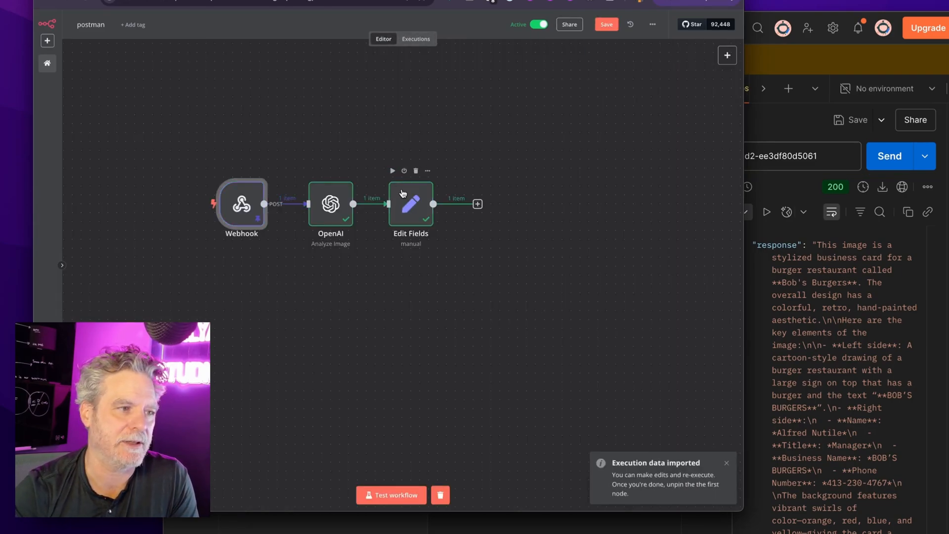
{"action": "left_click", "coordinate": [391, 171]}
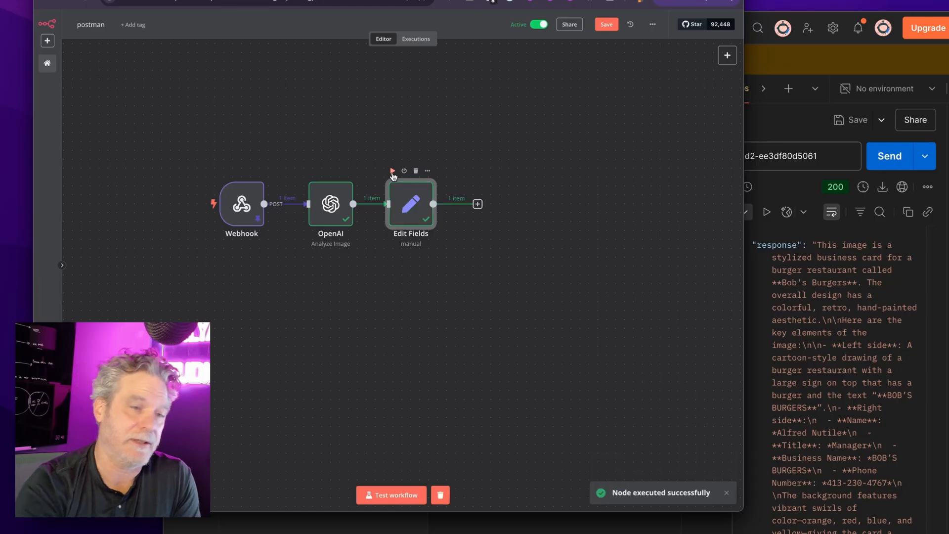
{"action": "mouse_move", "coordinate": [392, 172]}
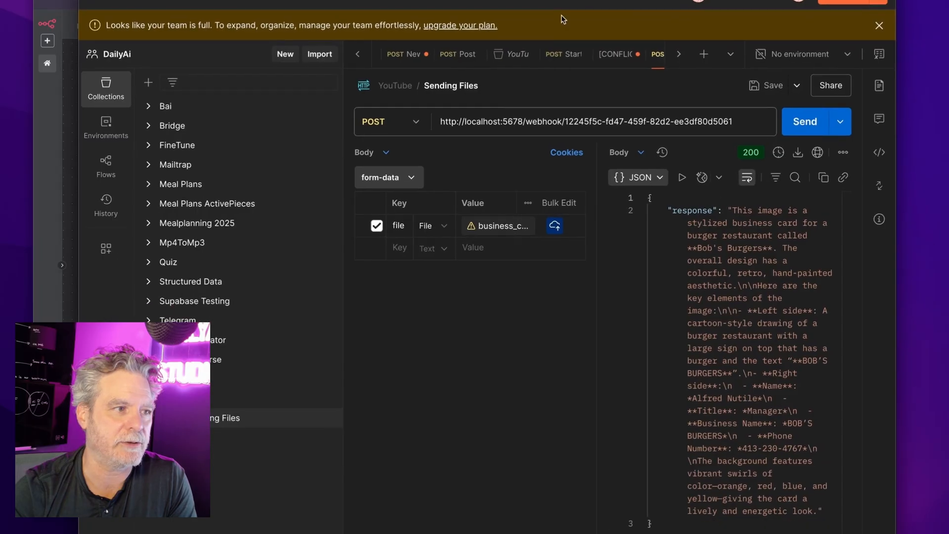
{"action": "left_click", "coordinate": [388, 177]}
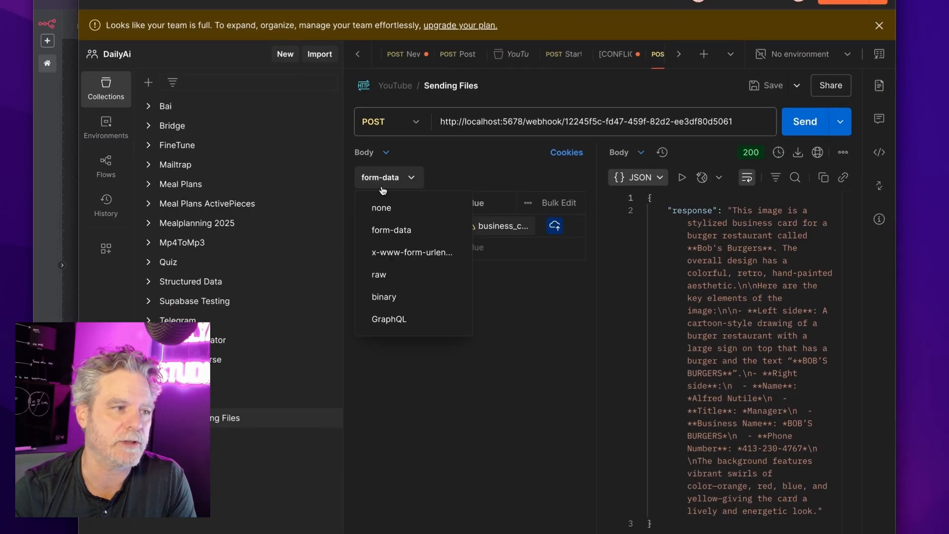
{"action": "left_click", "coordinate": [391, 229]}
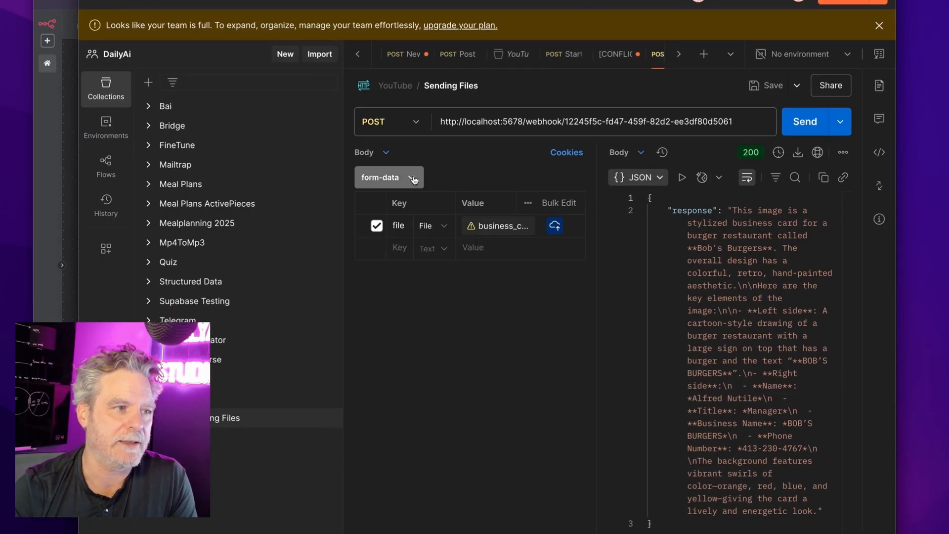
{"action": "left_click", "coordinate": [399, 226]}
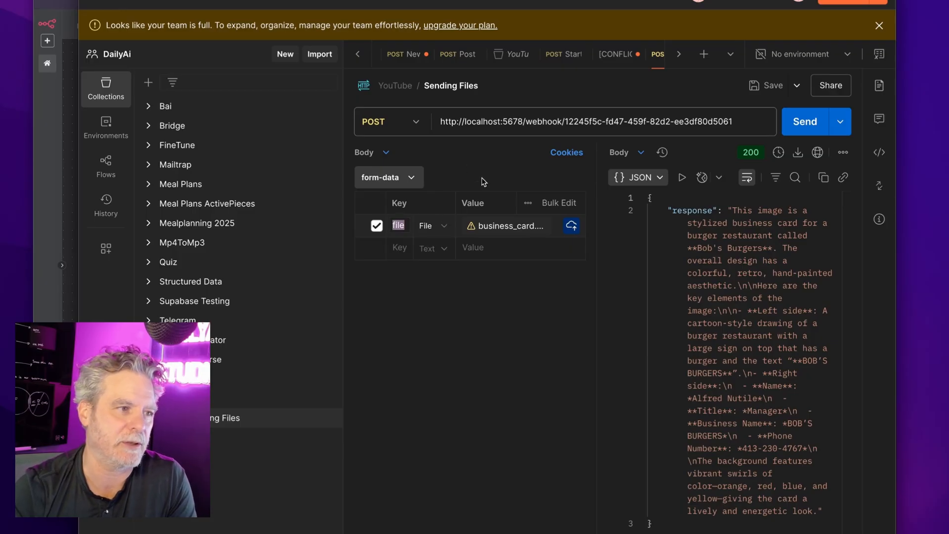
{"action": "left_click", "coordinate": [431, 225]}
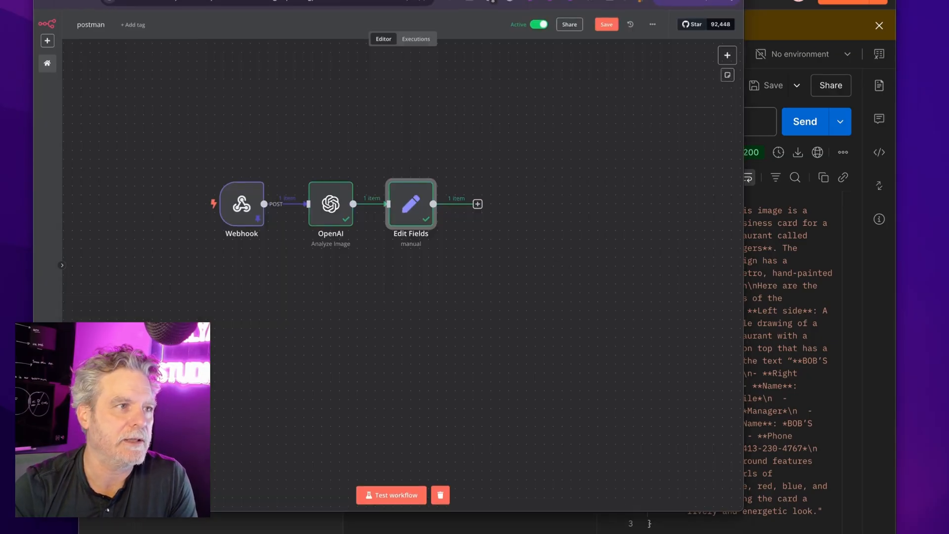
- Debug the errored execution in the editor and set OpenAI's Input Data Field Name to foo
{"action": "left_click", "coordinate": [508, 225]}
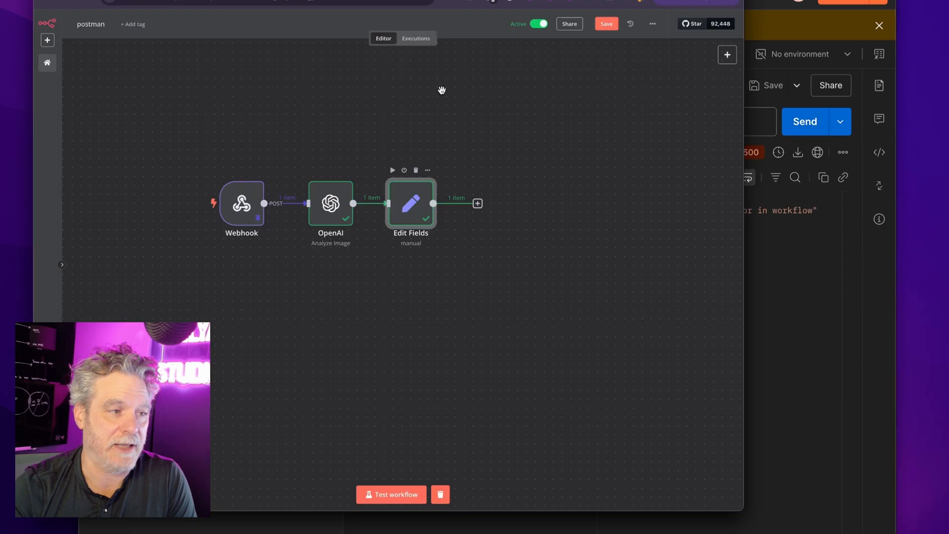
{"action": "left_click", "coordinate": [415, 38]}
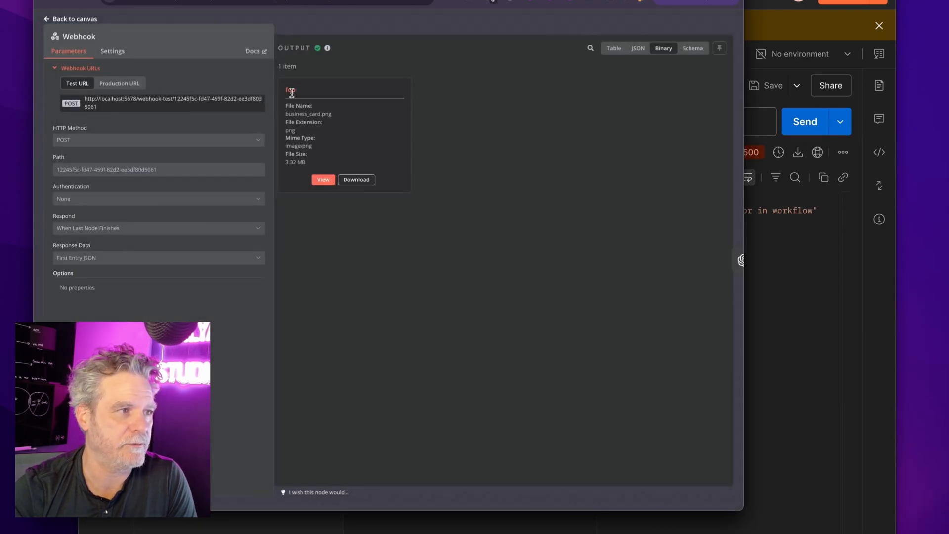
{"action": "left_click", "coordinate": [72, 19]}
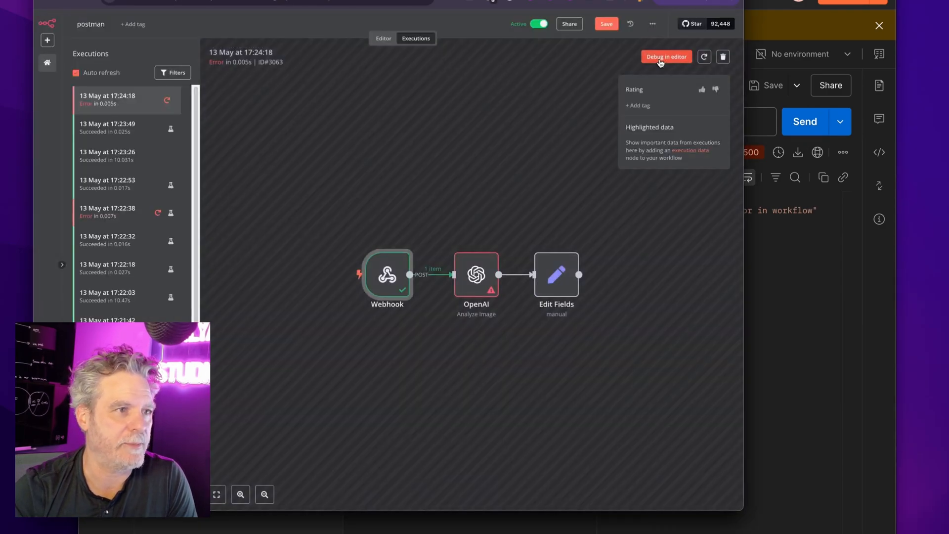
{"action": "left_click", "coordinate": [666, 56]}
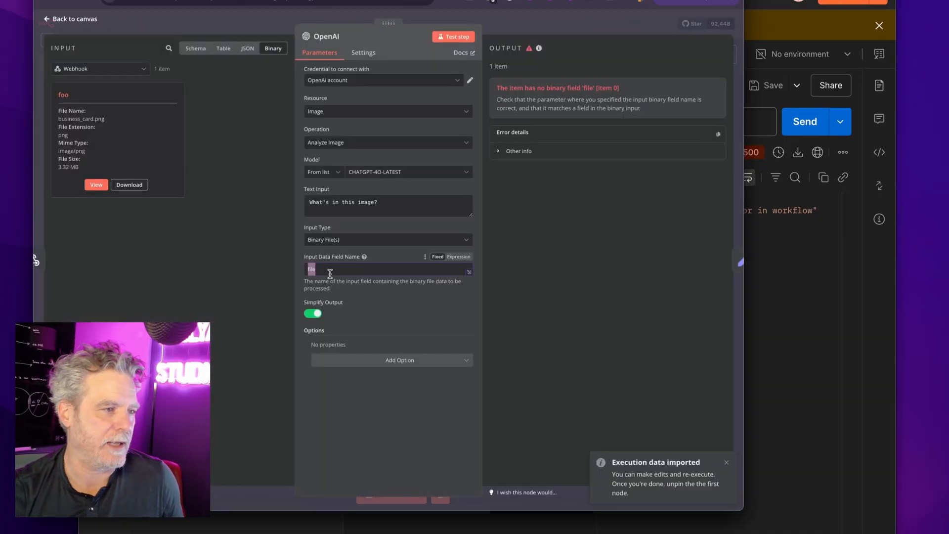
{"action": "type", "text": "foo"}
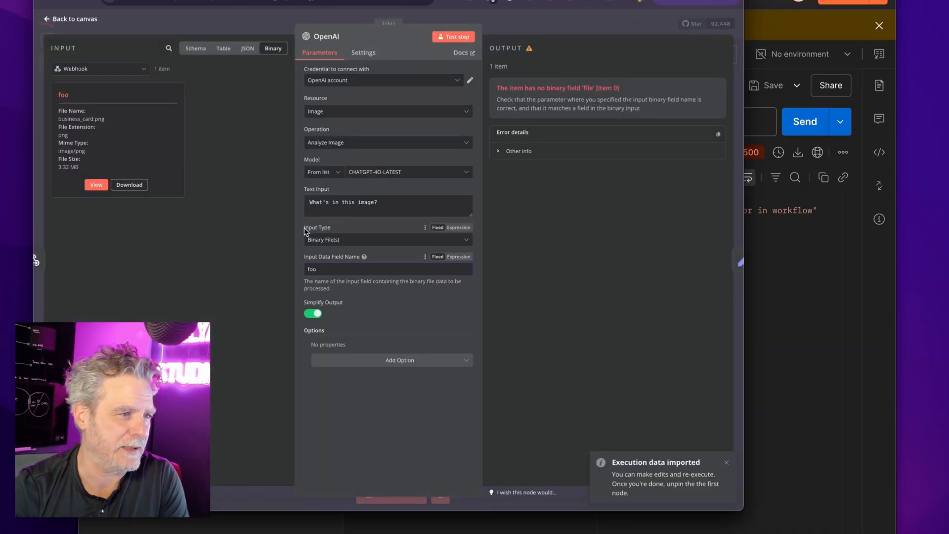
{"action": "left_click", "coordinate": [75, 19]}
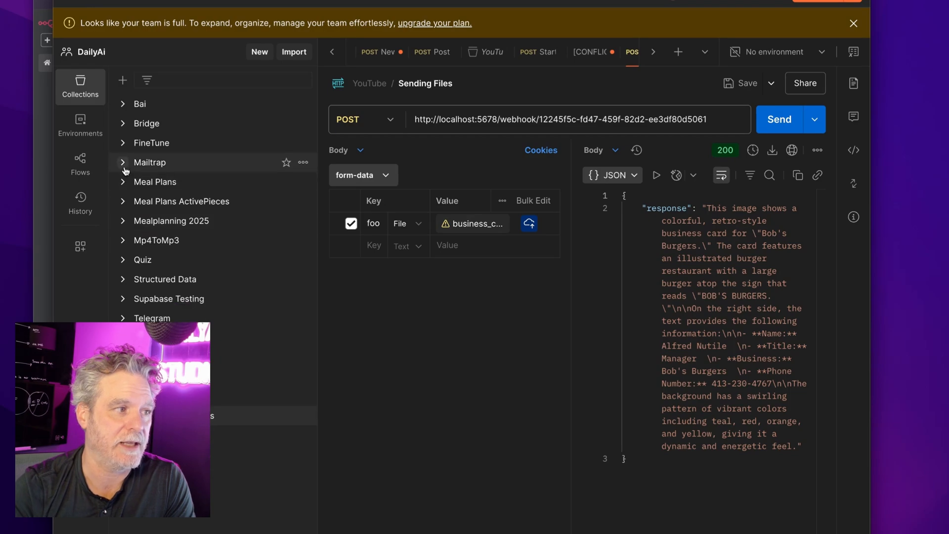
- Expand Meal Plans and open its Overview listing Kick off, Feedback and MealPlanUpdate
{"action": "left_click", "coordinate": [155, 181]}
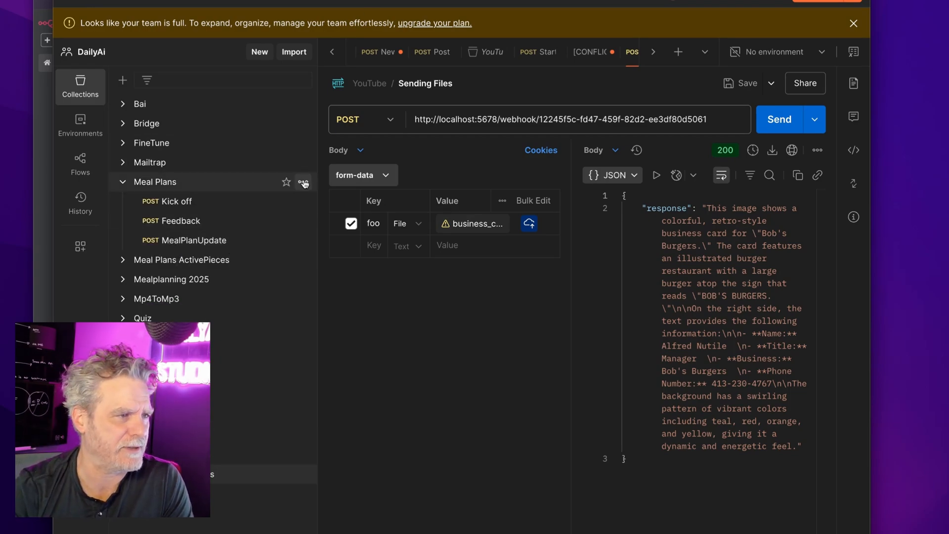
{"action": "left_click", "coordinate": [303, 181]}
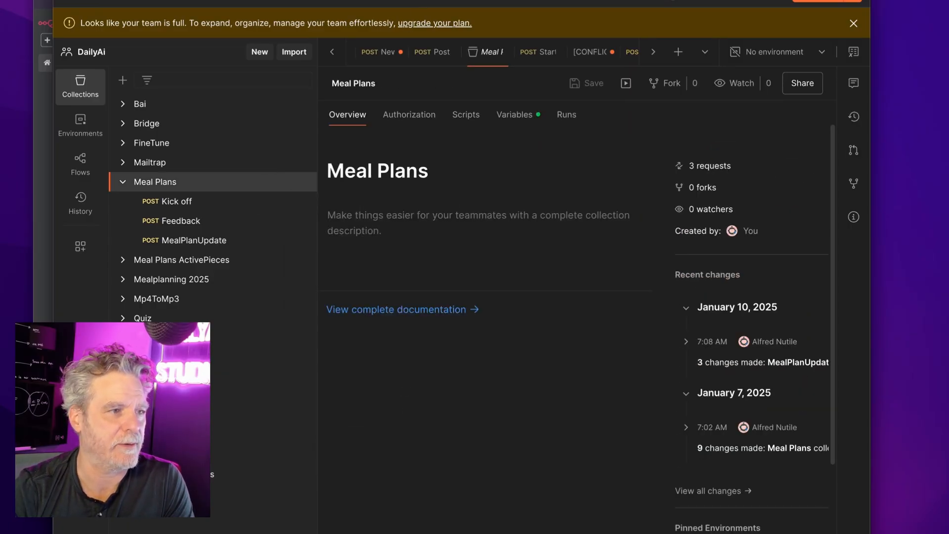
{"action": "mouse_move", "coordinate": [249, 361]}
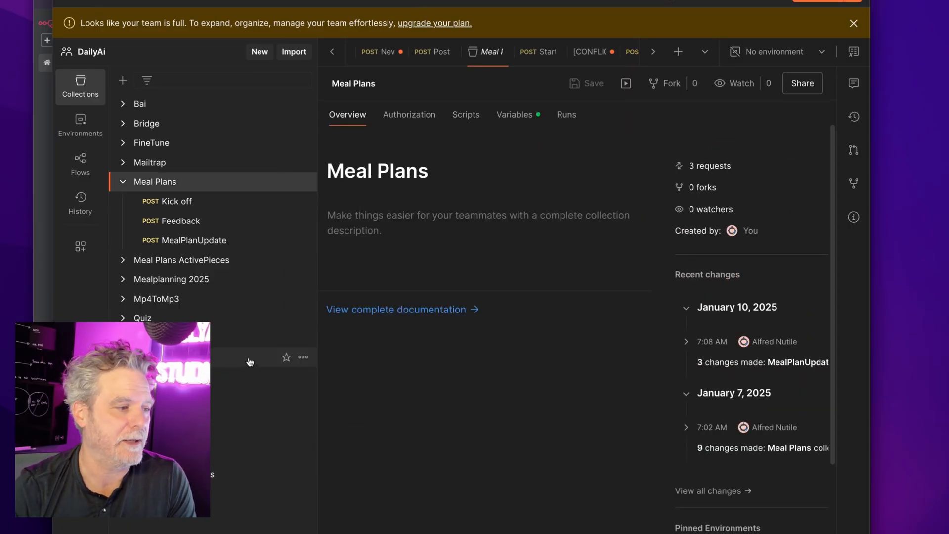